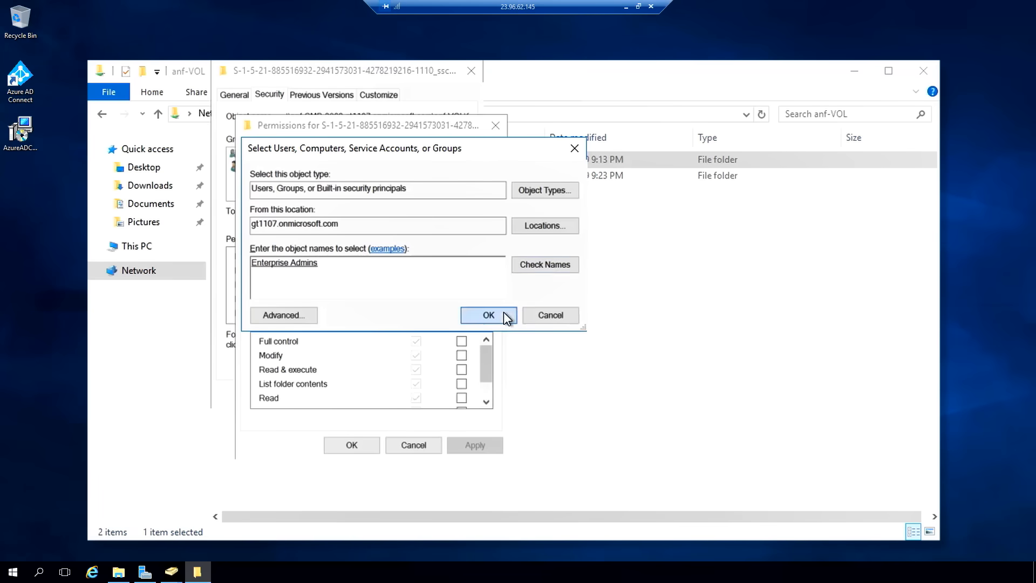
Add Enterprise Admins to the sscc folder's permissions and apply full control.
{"action": "left_click", "coordinate": [488, 315]}
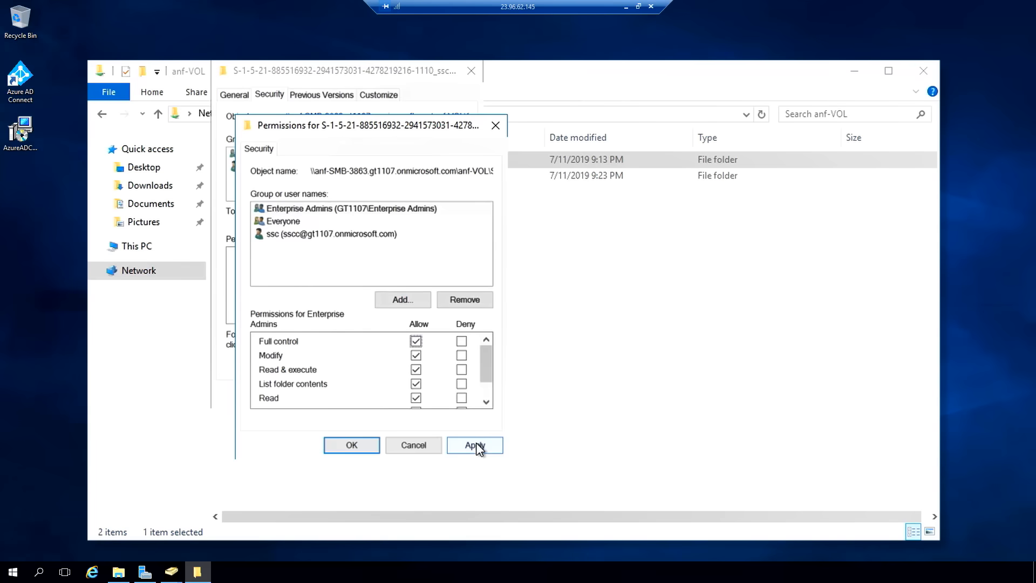
{"action": "left_click", "coordinate": [351, 445]}
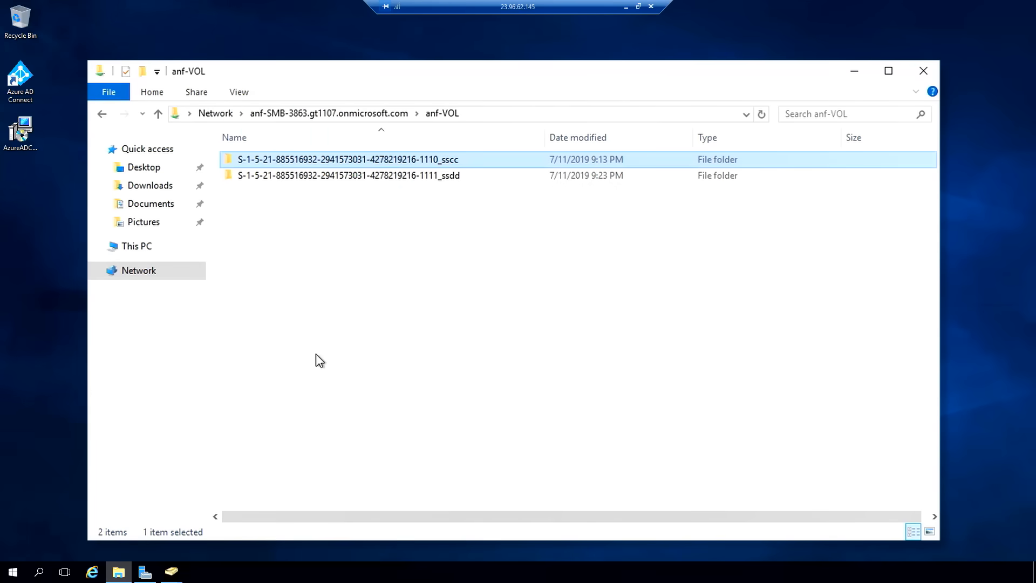